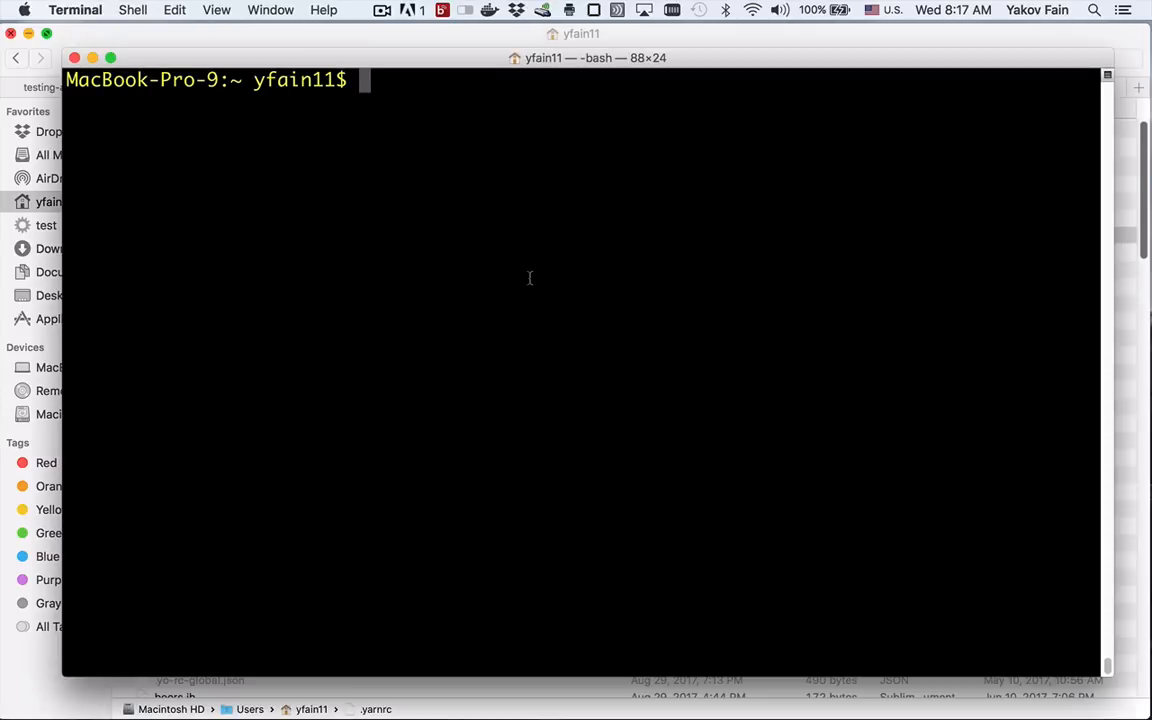
Run 'ng new hello-world --minimal' and let the yarn package install complete.
text(ng new he)
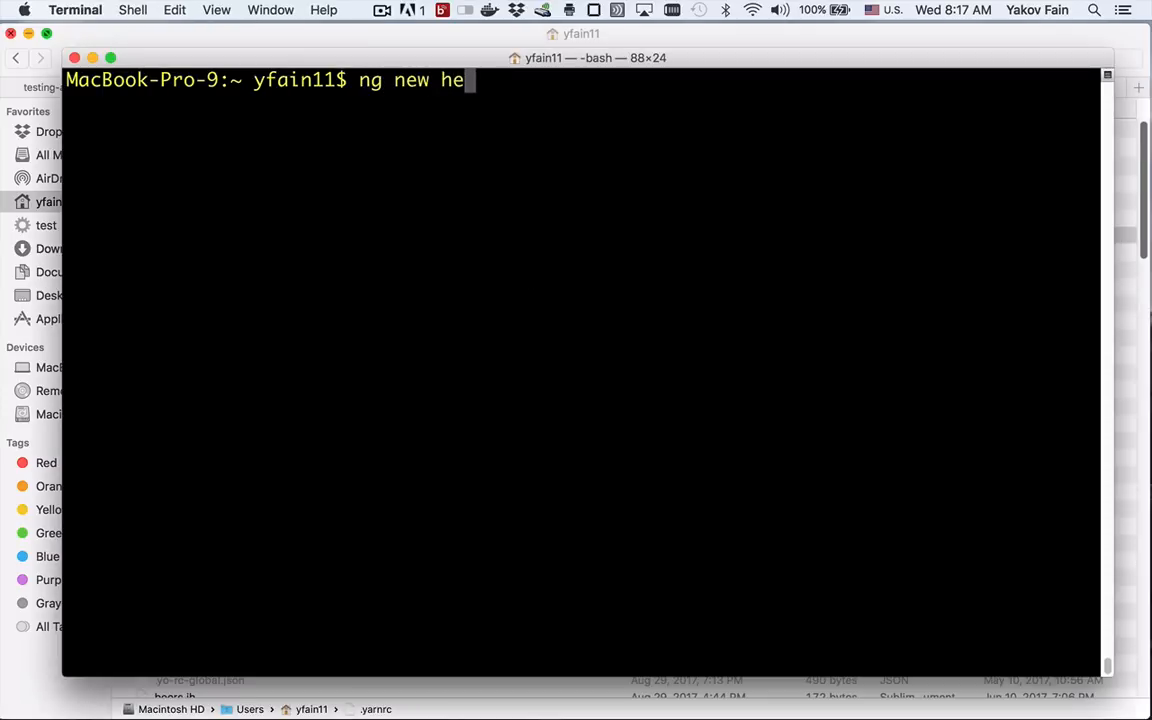
text(llo-world --)
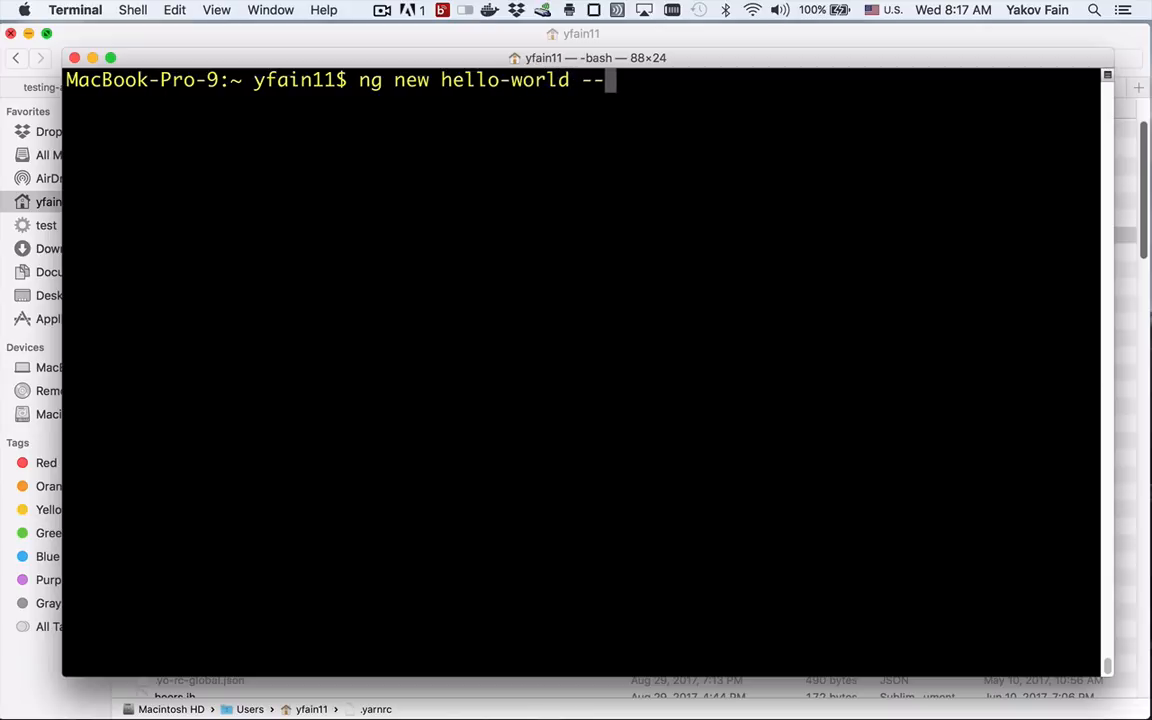
text(minim)
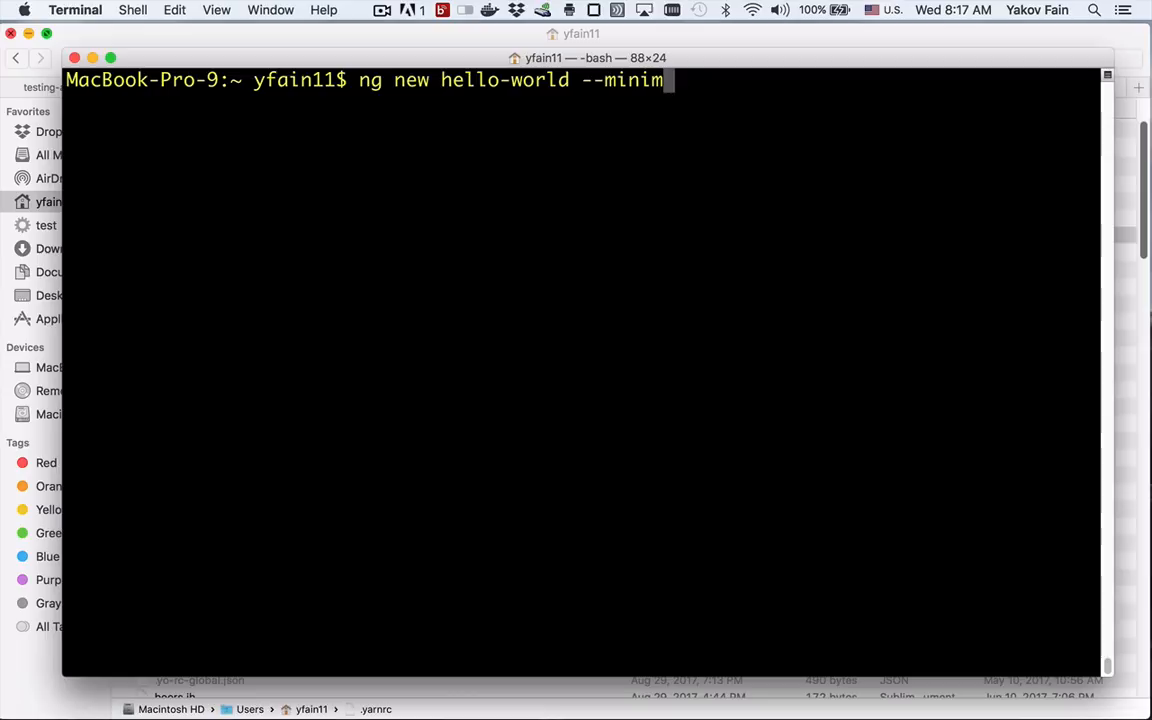
key(enter)
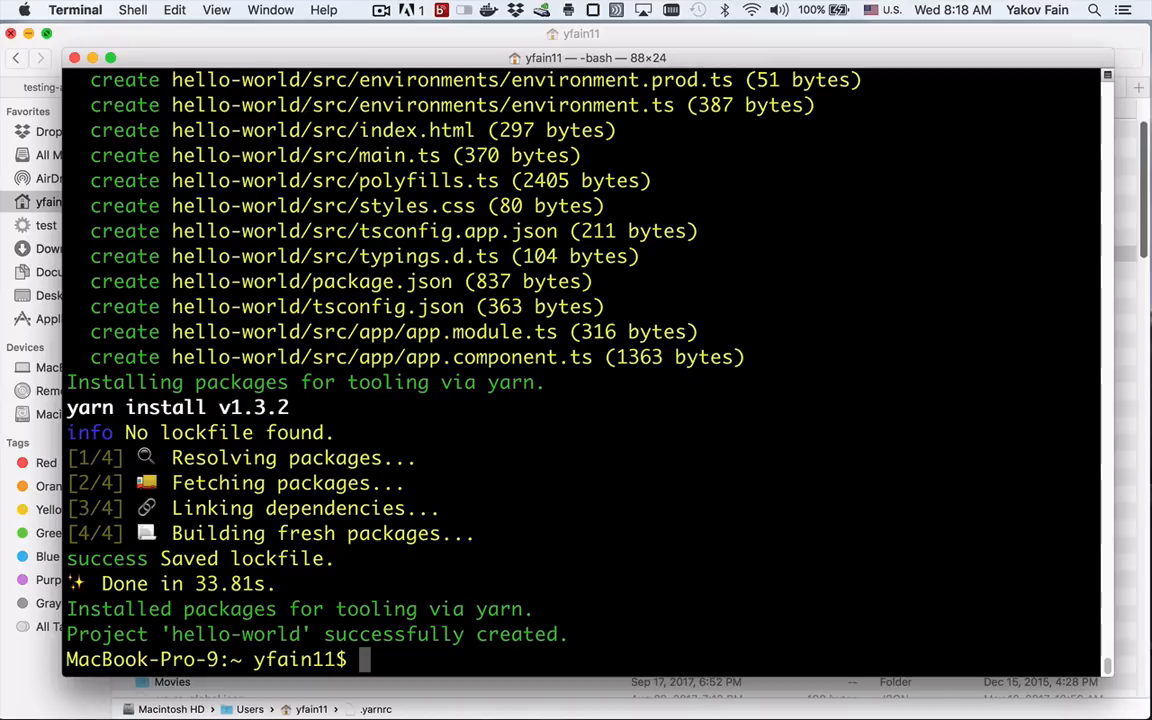
key(cmd+tab)
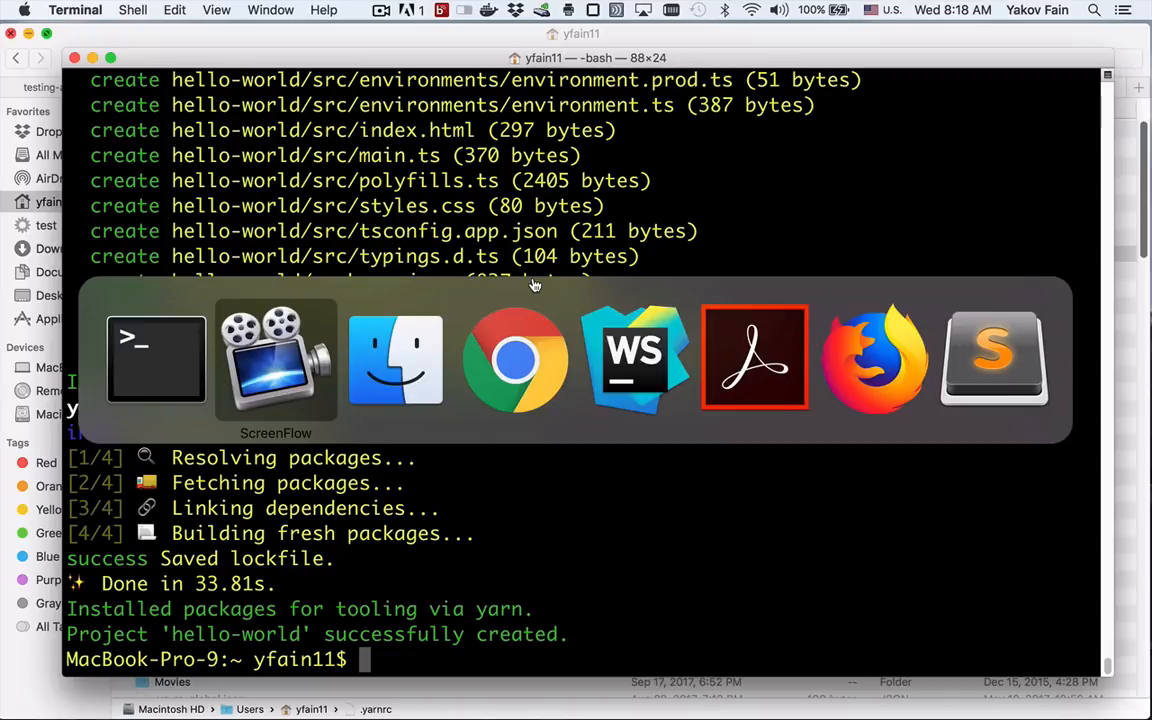
Switch to WebStorm and open the hello-world folder from the Welcome screen.
click(634, 360)
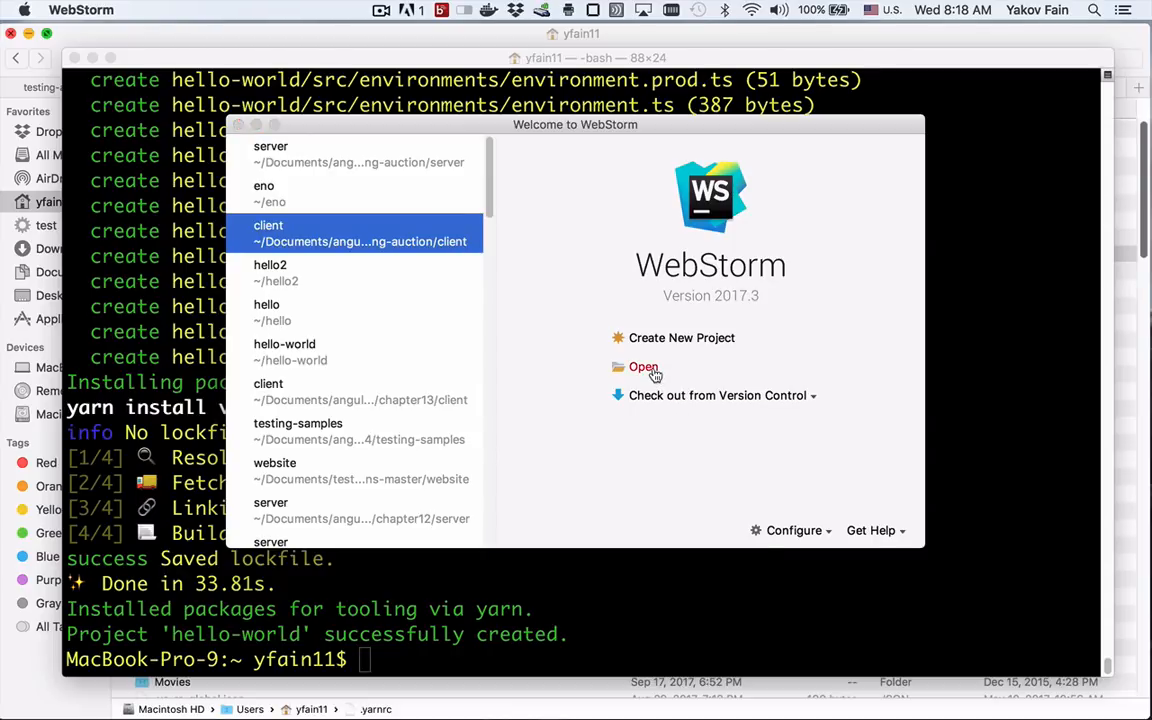
click(644, 368)
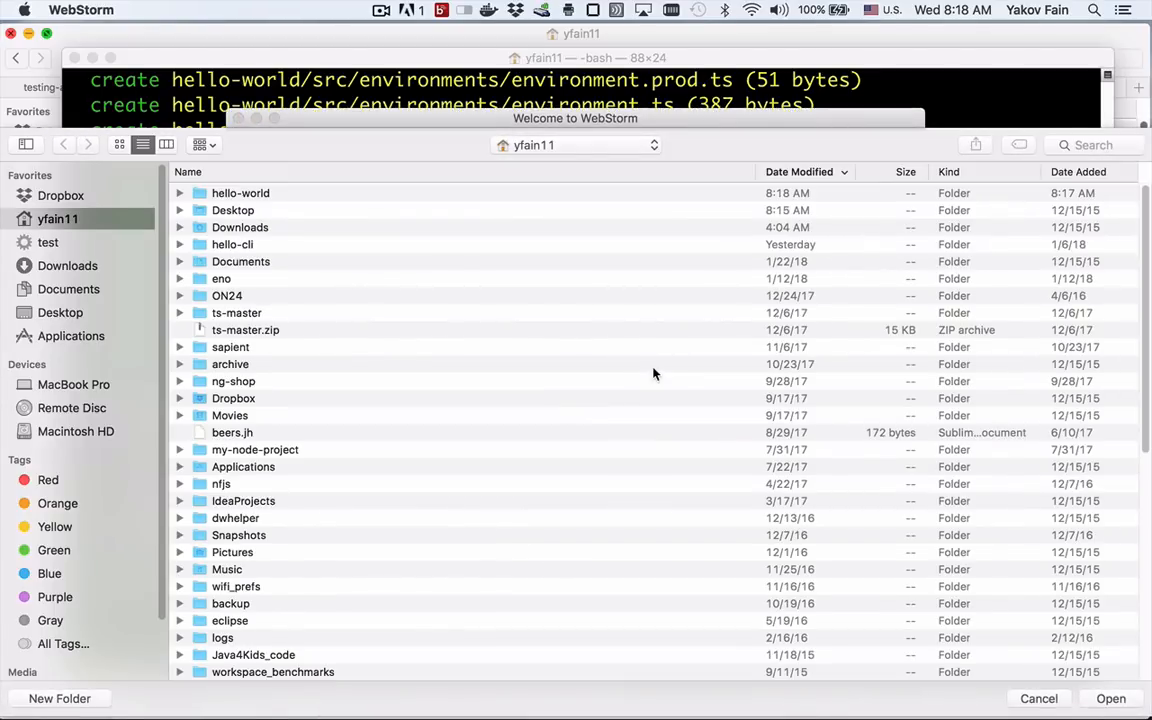
click(240, 192)
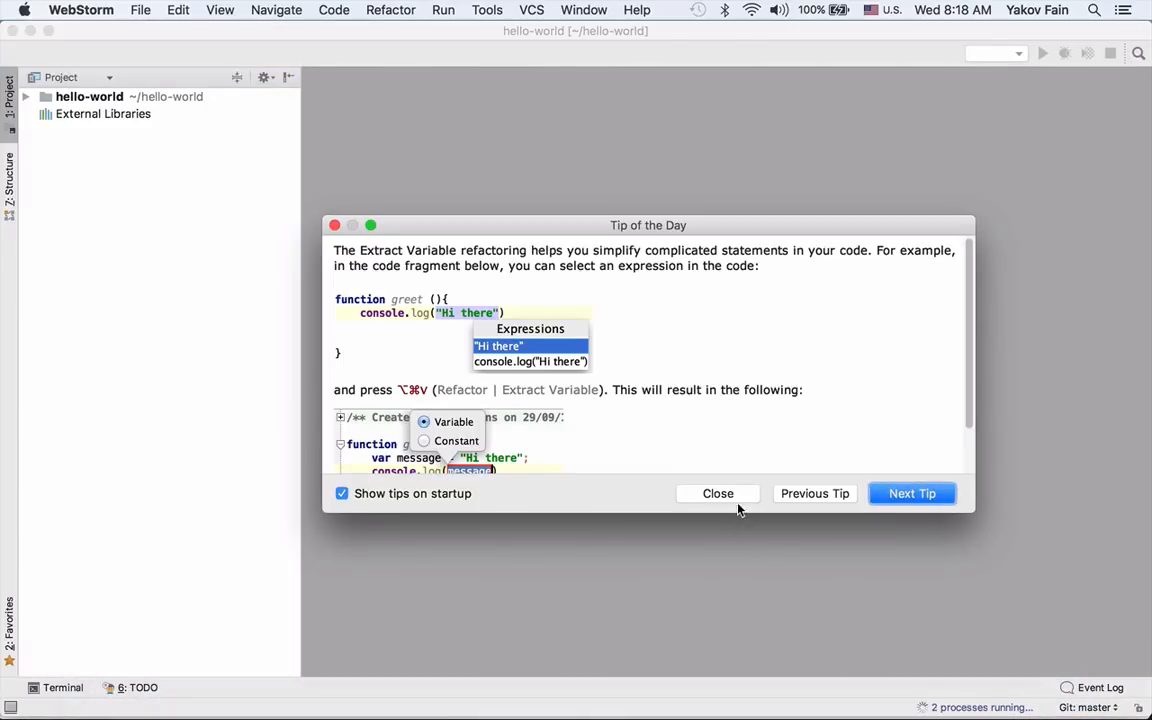
Dismiss the tip, expand hello-world > src > app and open app.component.ts.
click(716, 492)
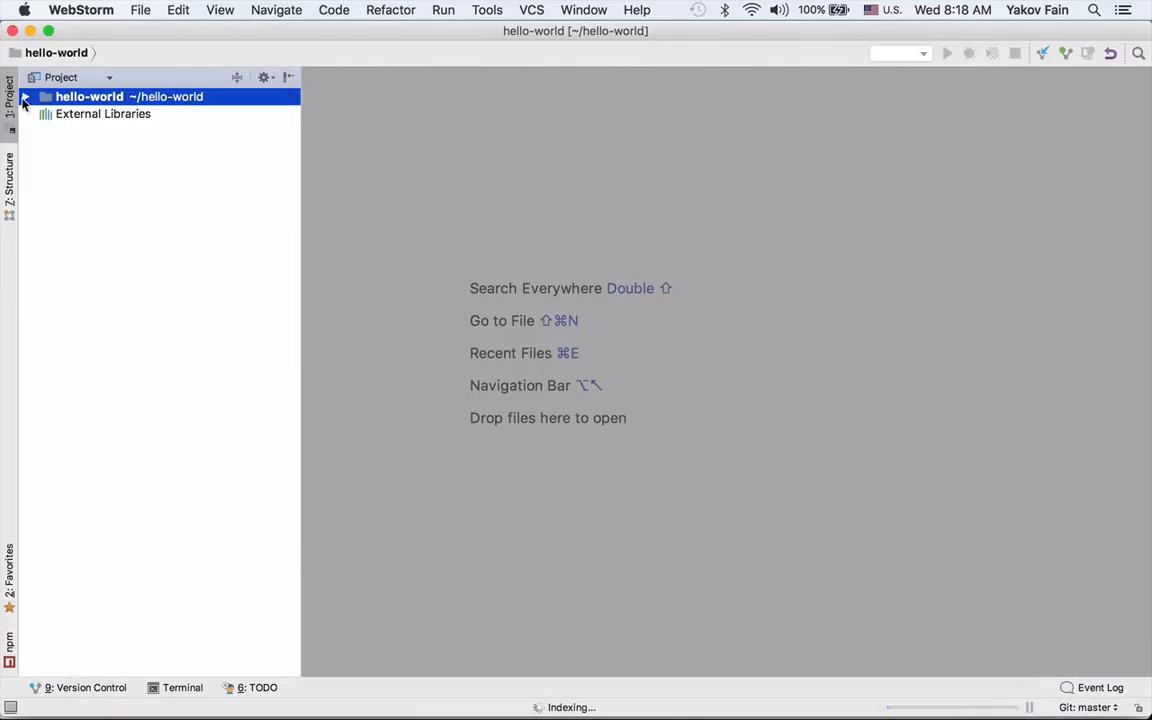
click(24, 96)
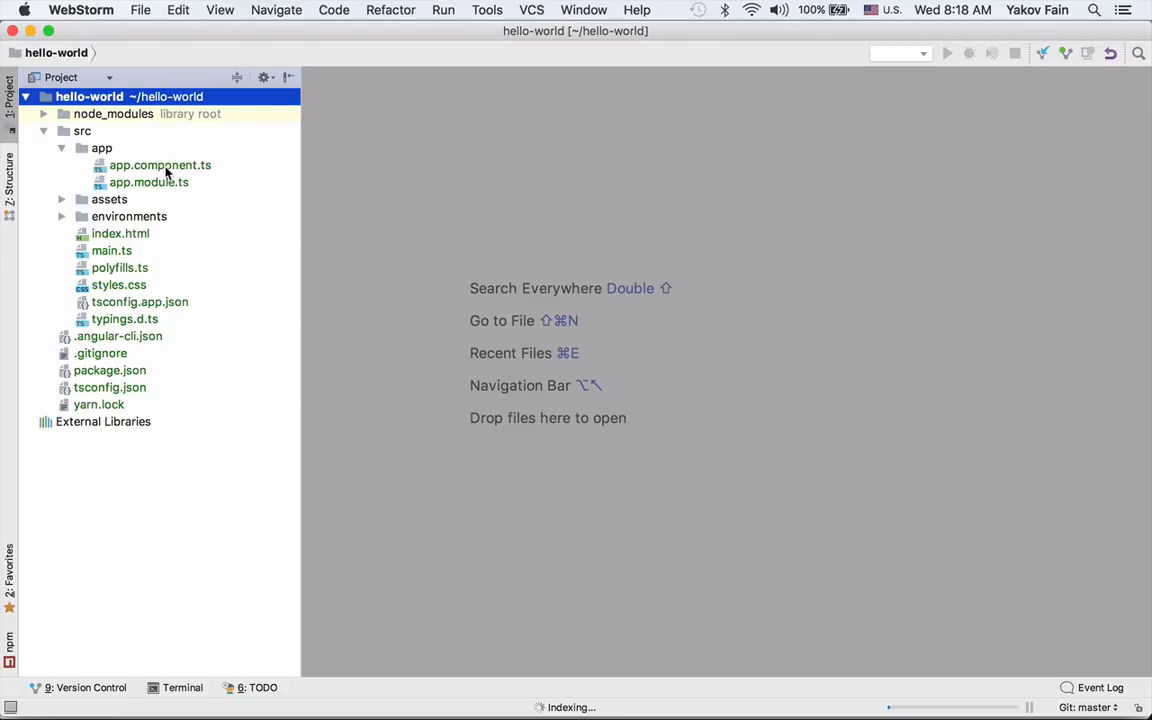
click(160, 164)
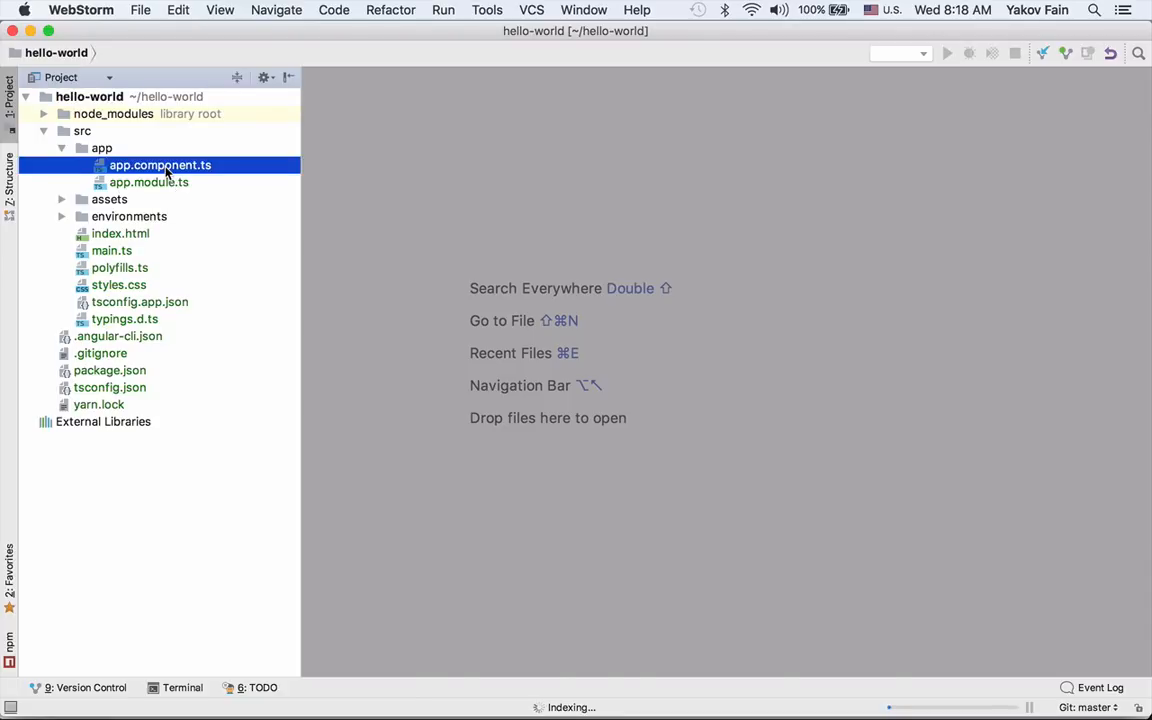
double_click(160, 164)
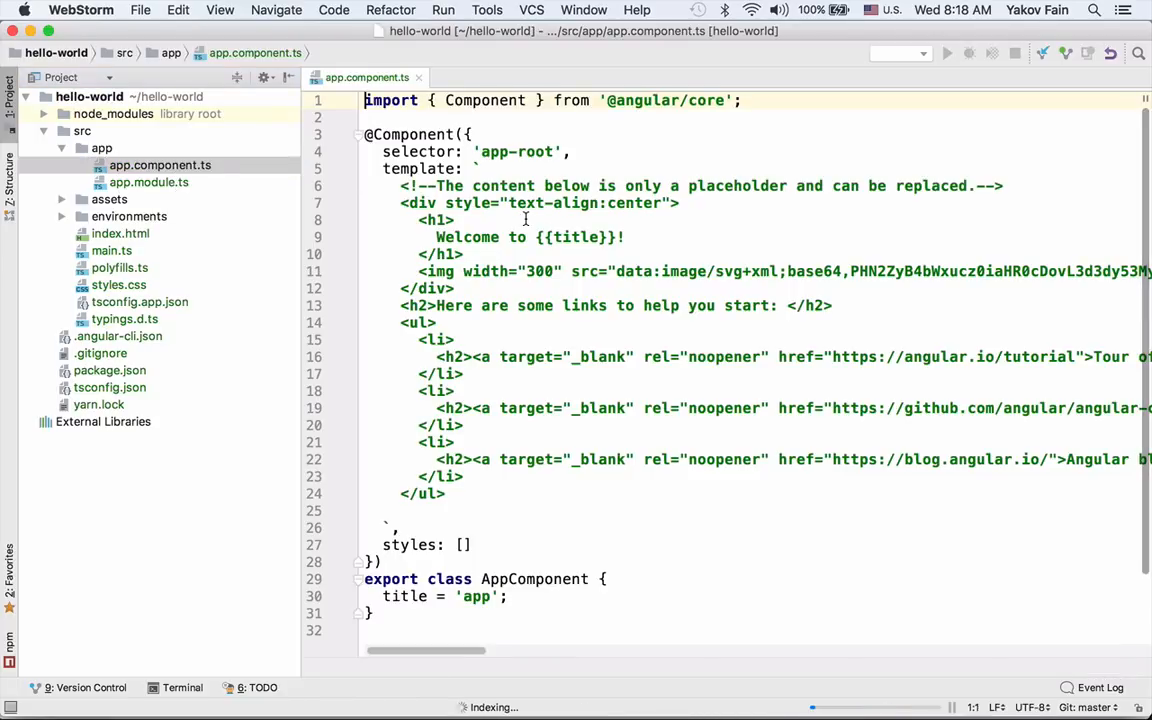
mouse_move(700, 186)
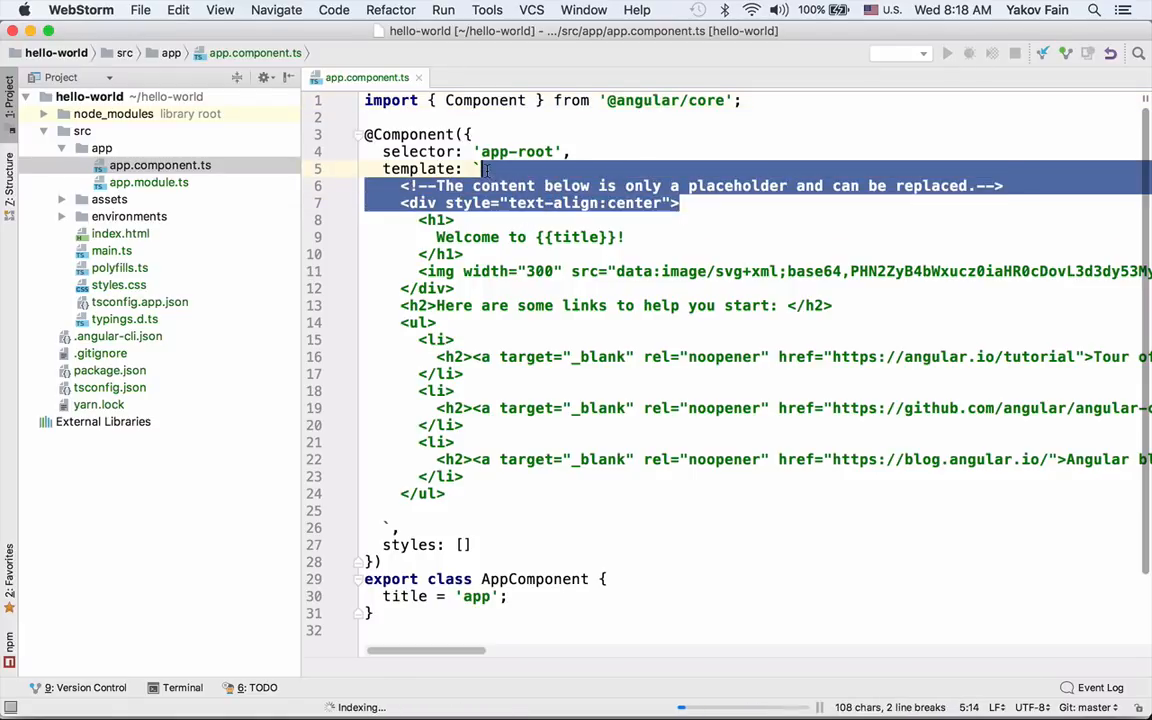
Delete the placeholder markup and blank lines, leaving only 'Welcome to {{title}}!'.
key(Delete)
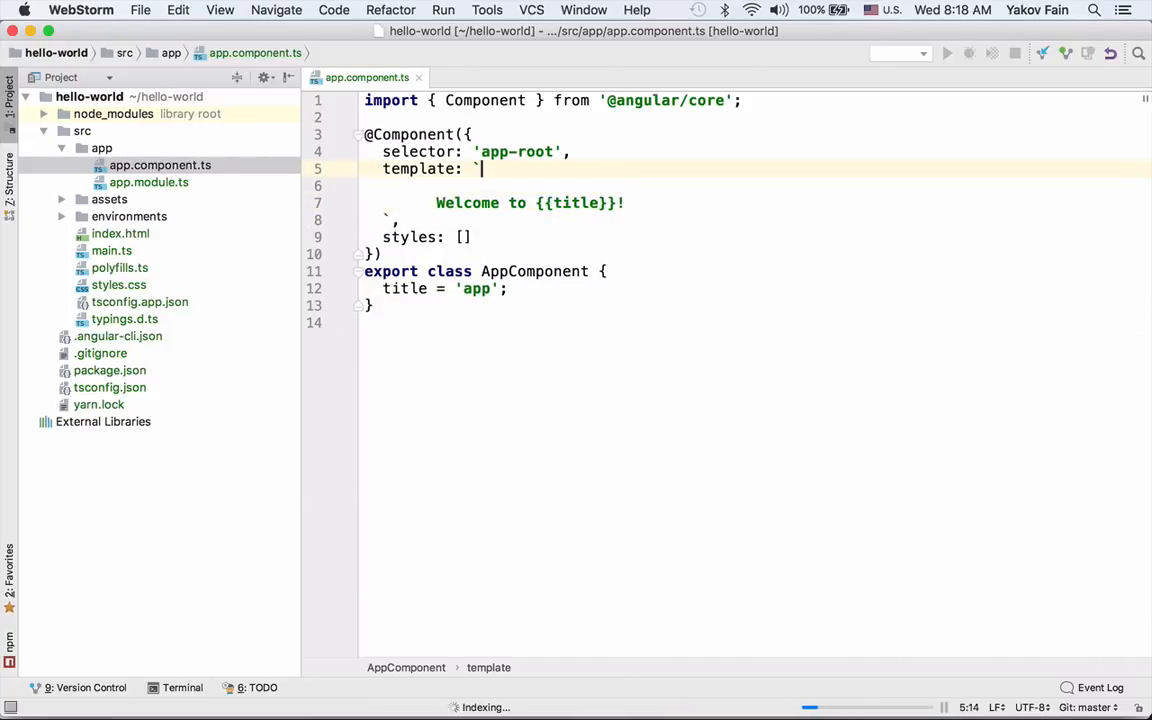
key(Backspace)
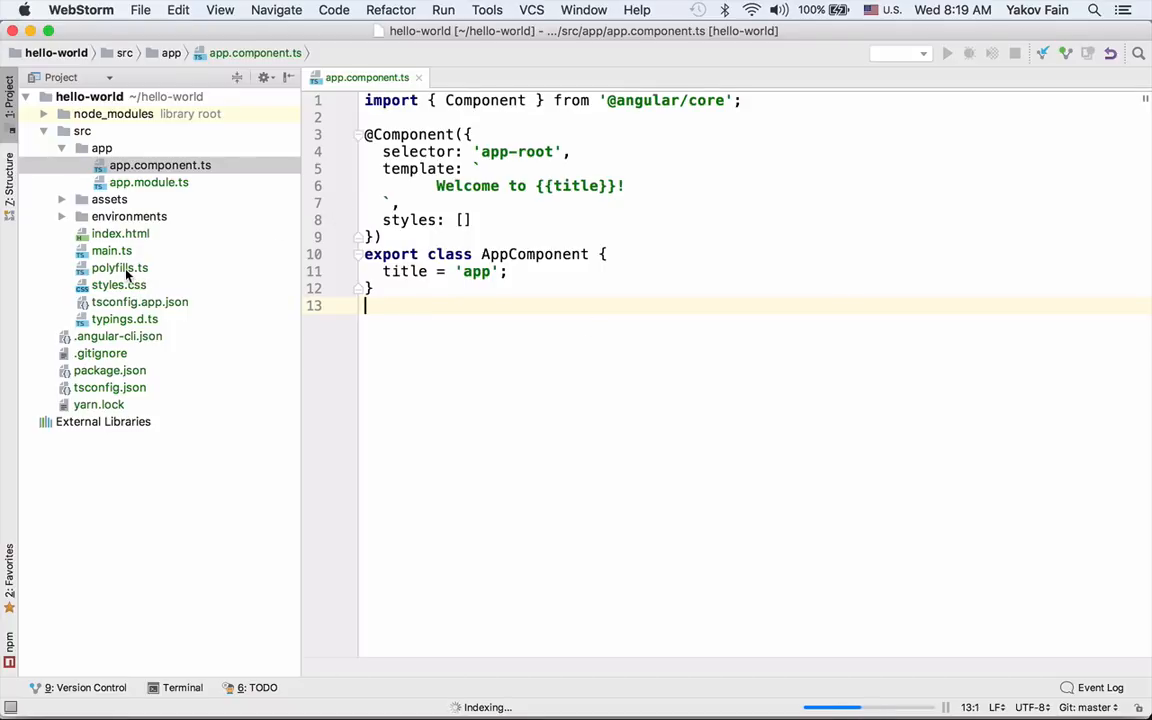
View polyfills.ts' evergreen-browser imports and open the built-in terminal in hello-world.
click(120, 268)
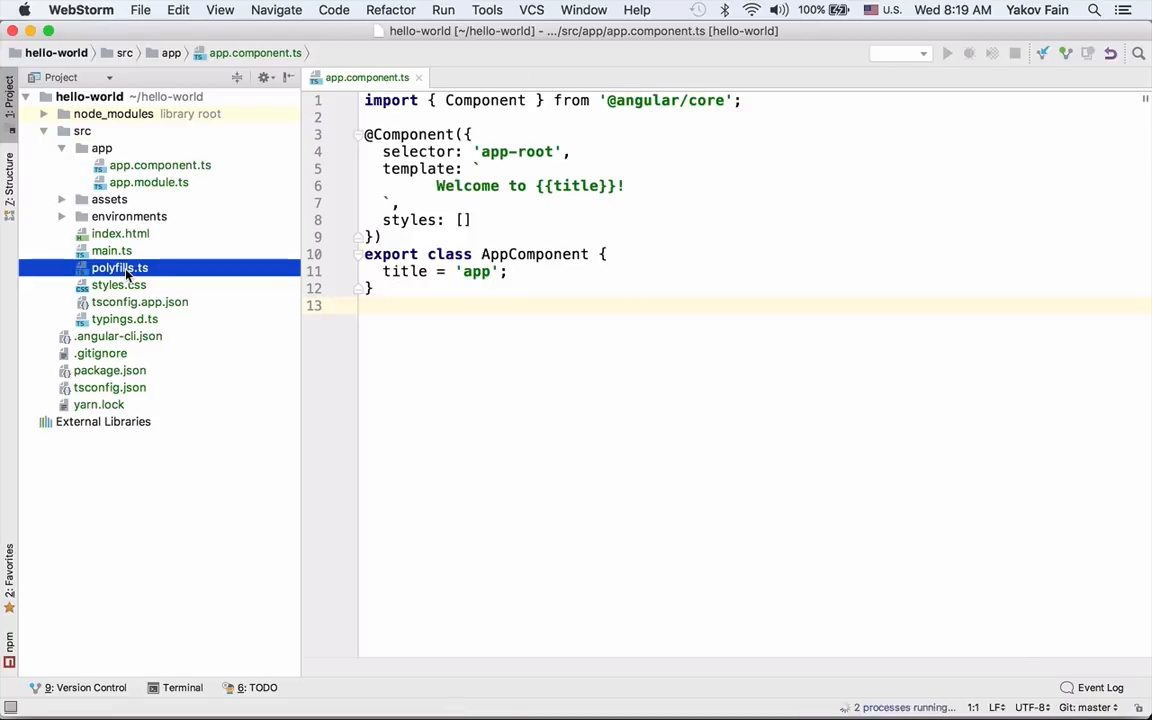
double_click(120, 268)
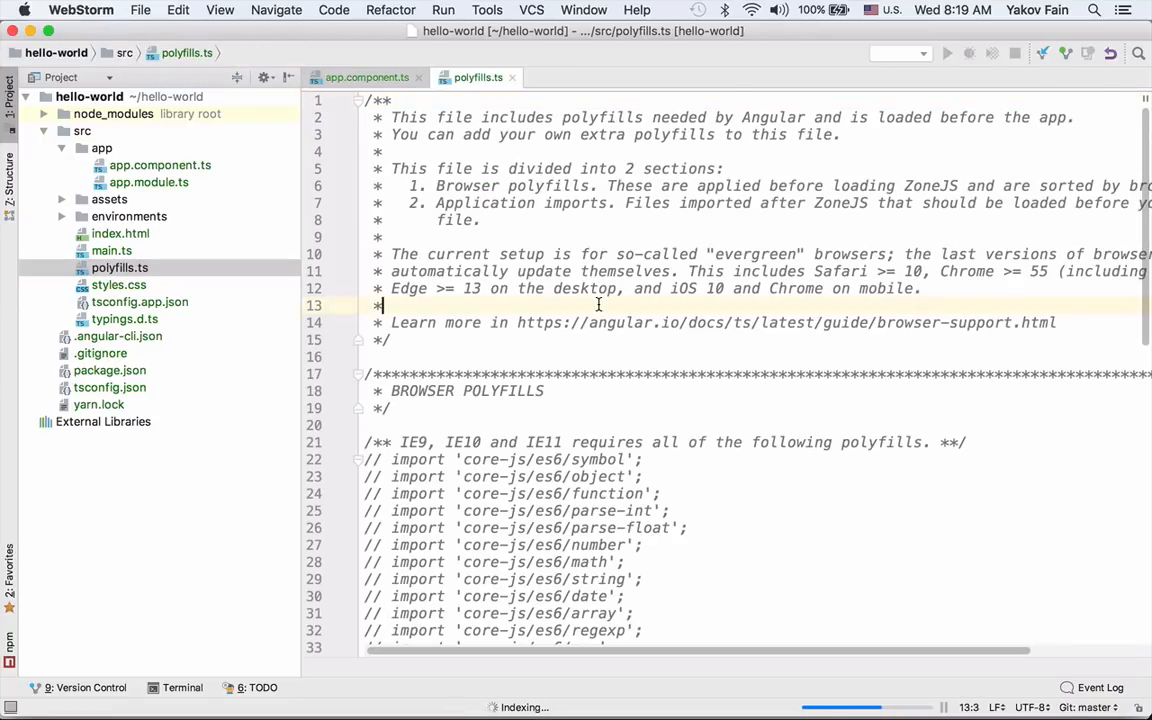
scroll(down, 3)
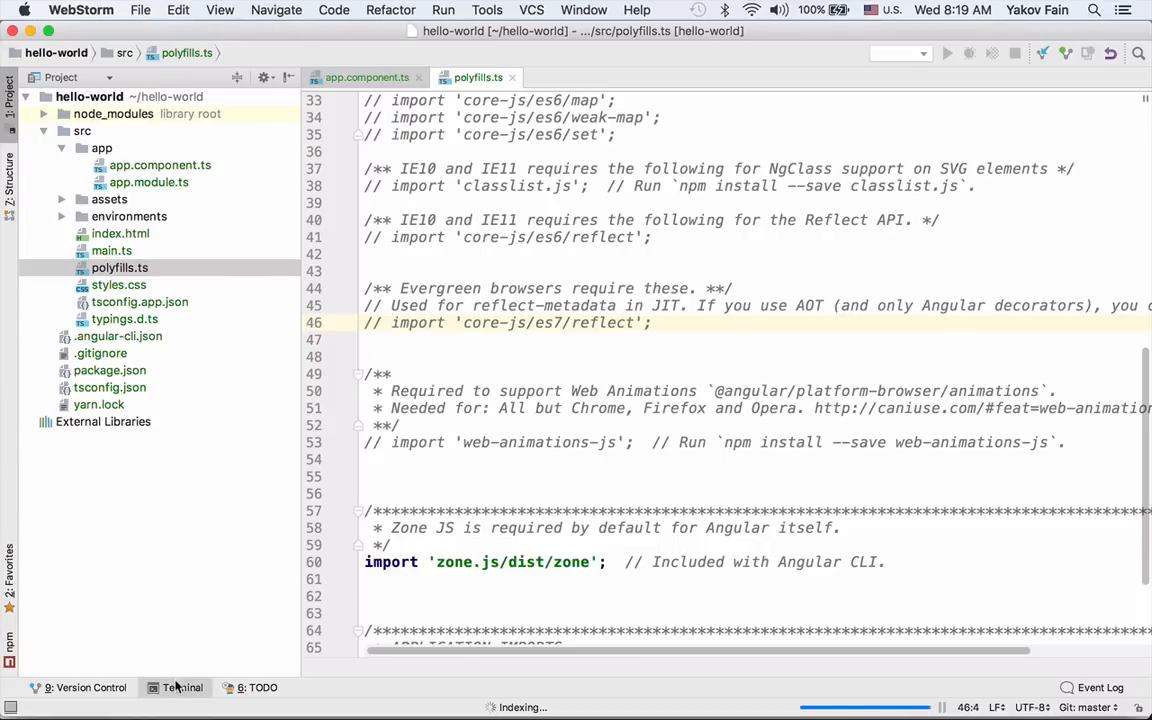
click(182, 688)
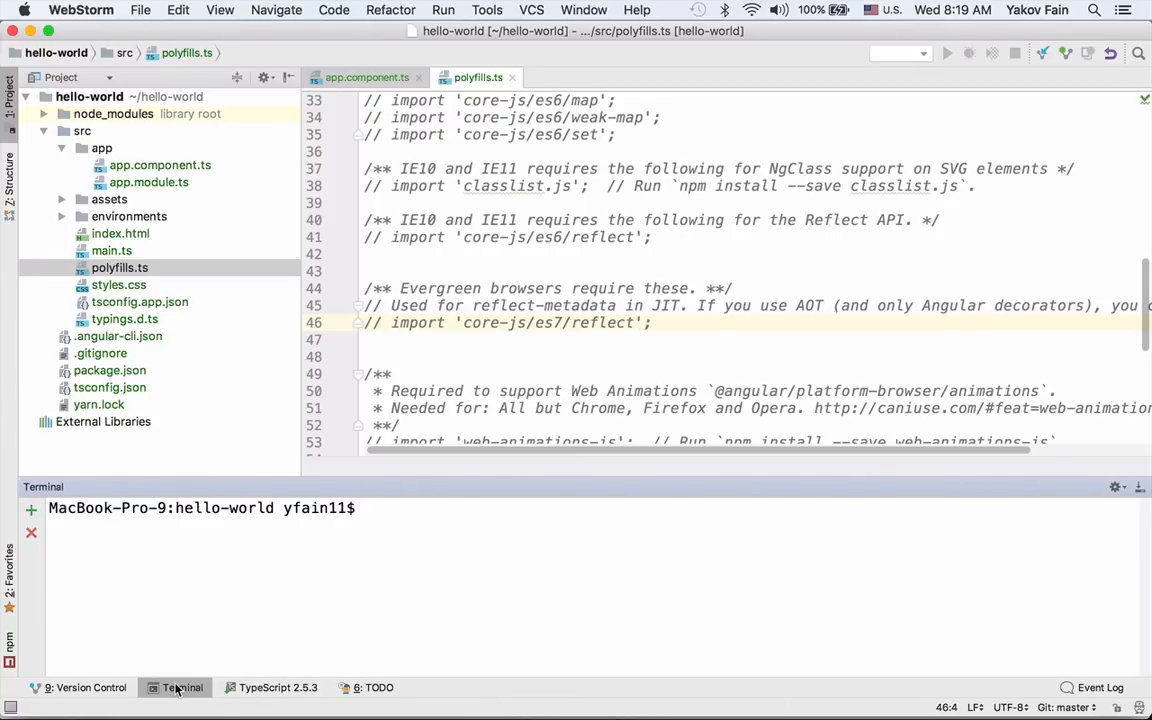
Run 'ng build -prod' to generate the bundle files in a new dist folder.
text(ng build -)
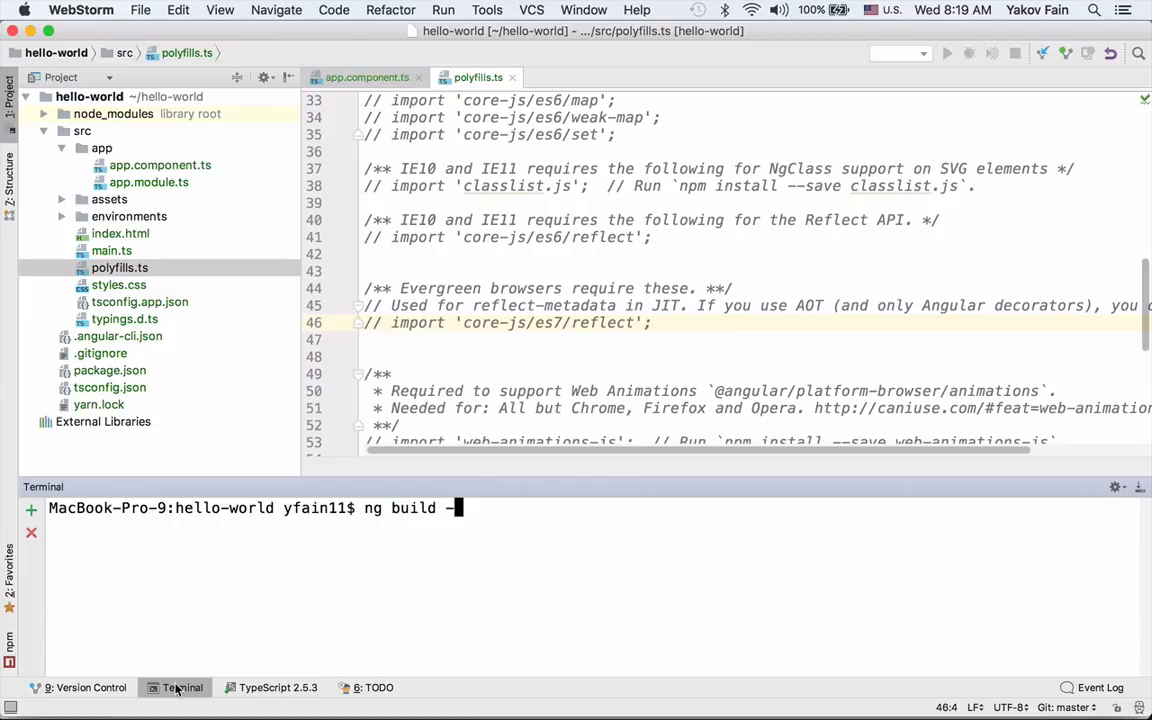
text(prod)
text(cd di)
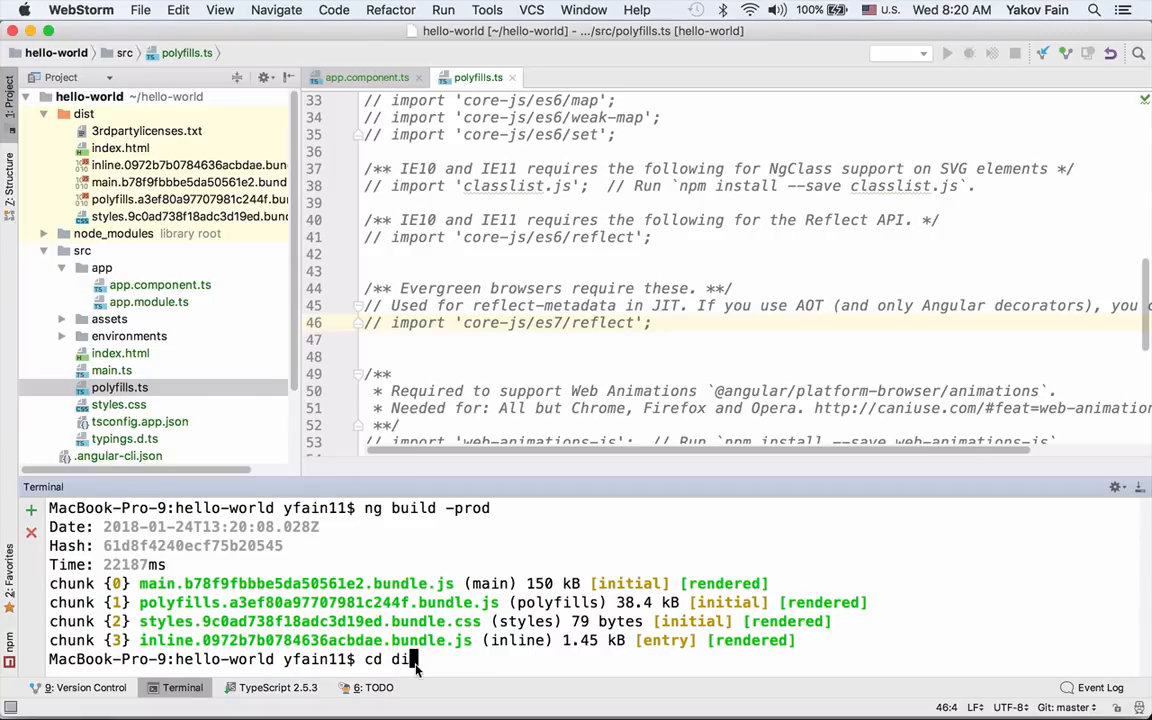
cd into dist, install serve globally with npm, and launch serve there.
key(enter)
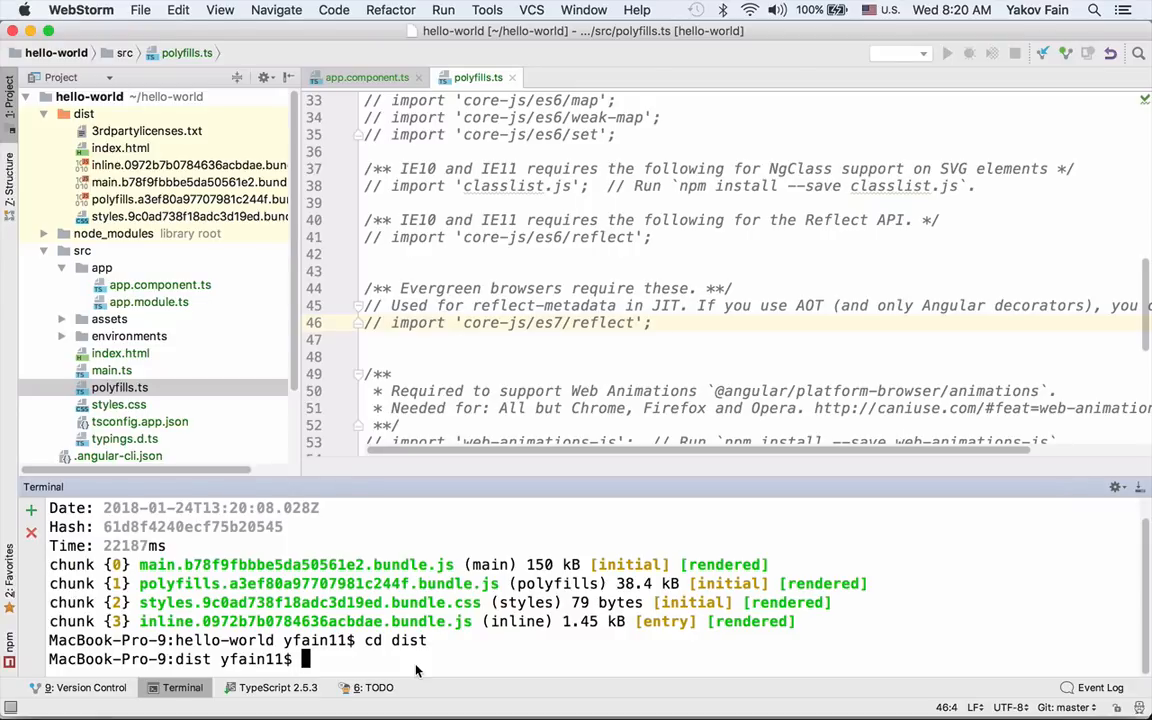
text(npm inst)
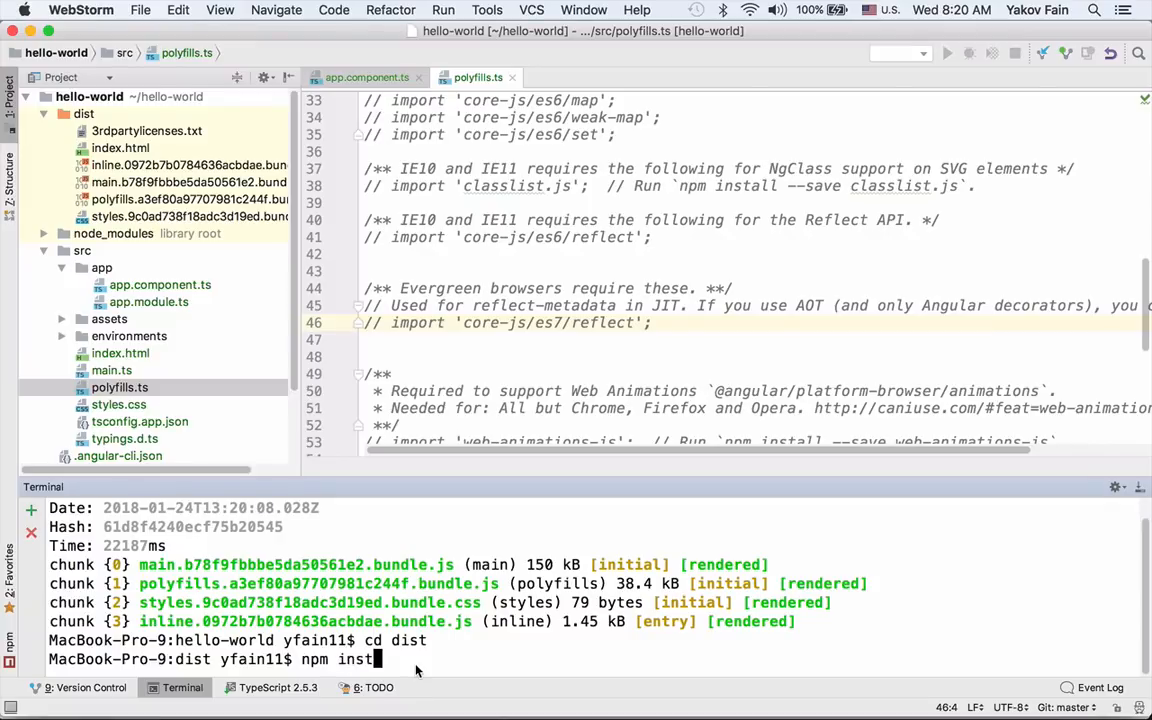
text(serve)
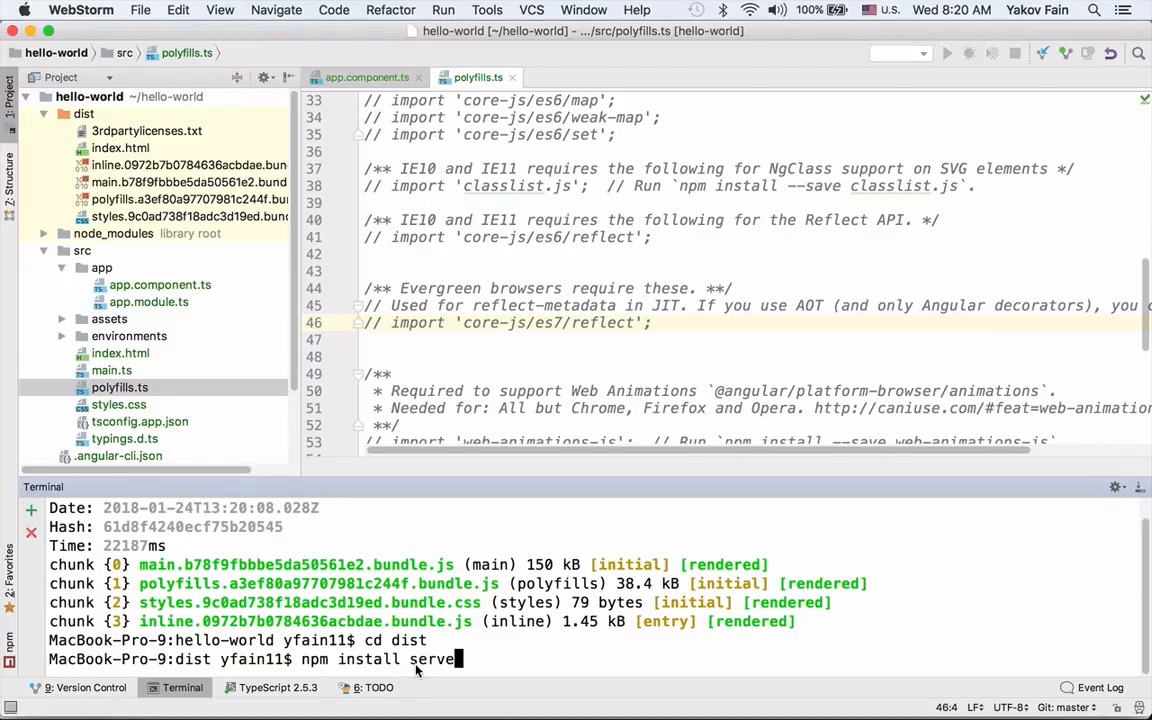
text(-)
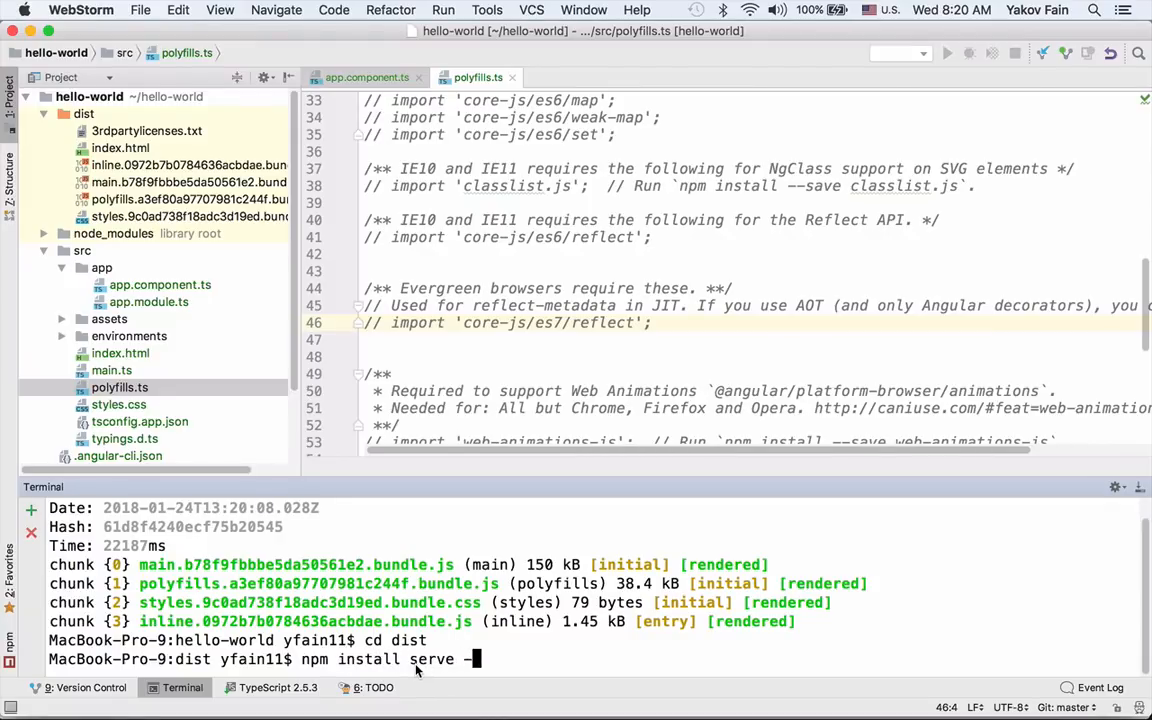
text(g)
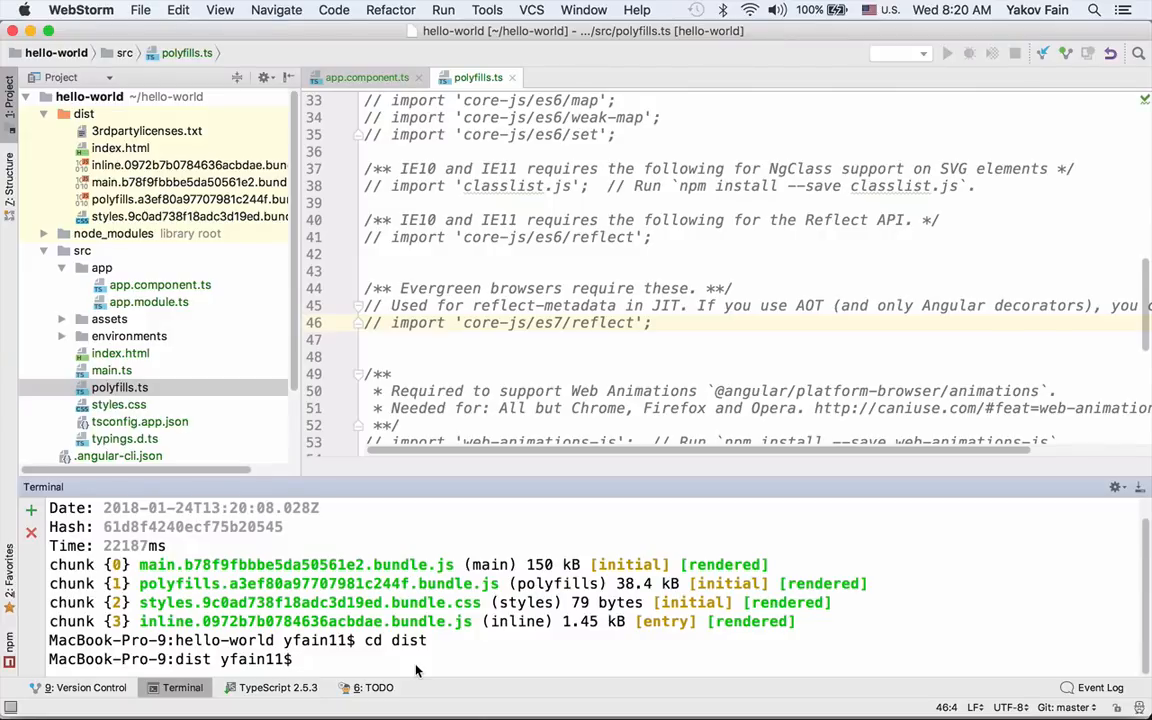
text(serve)
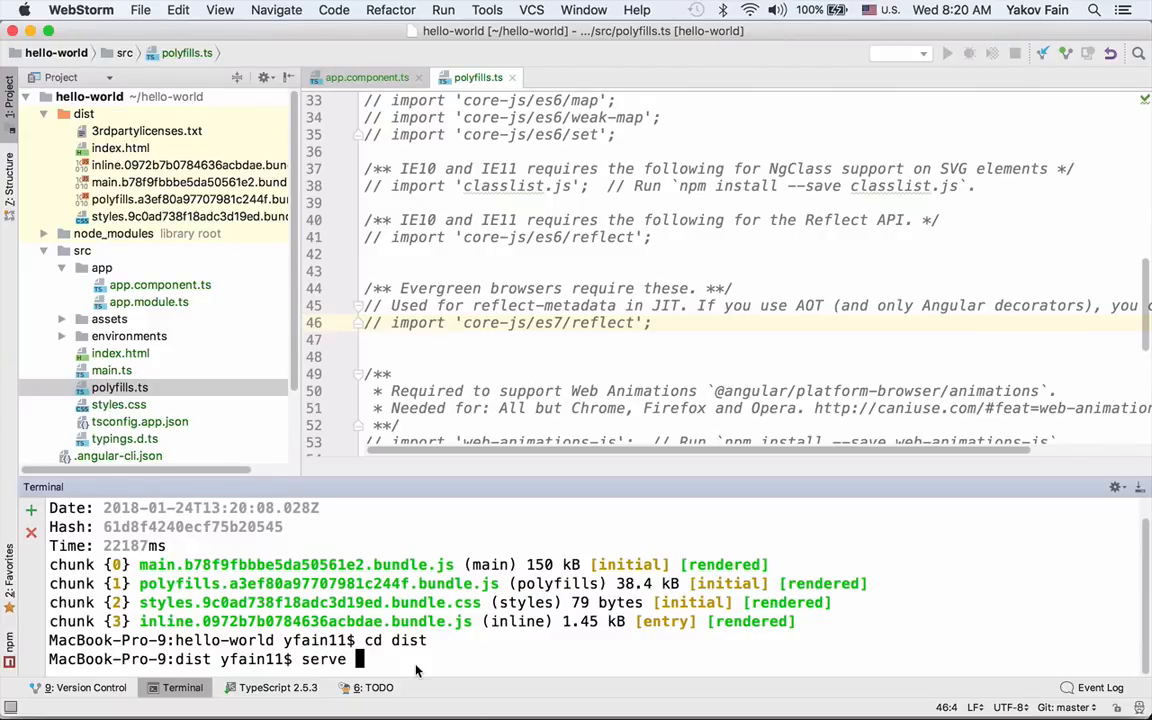
key(enter)
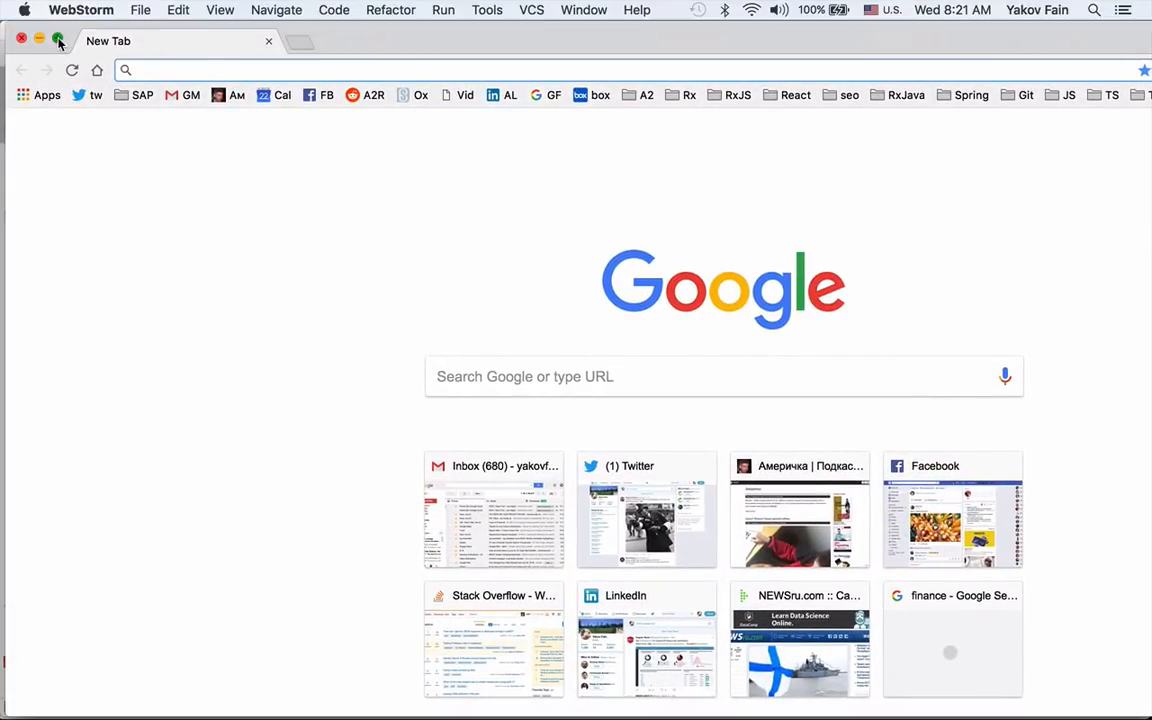
text(http://localhost:5000)
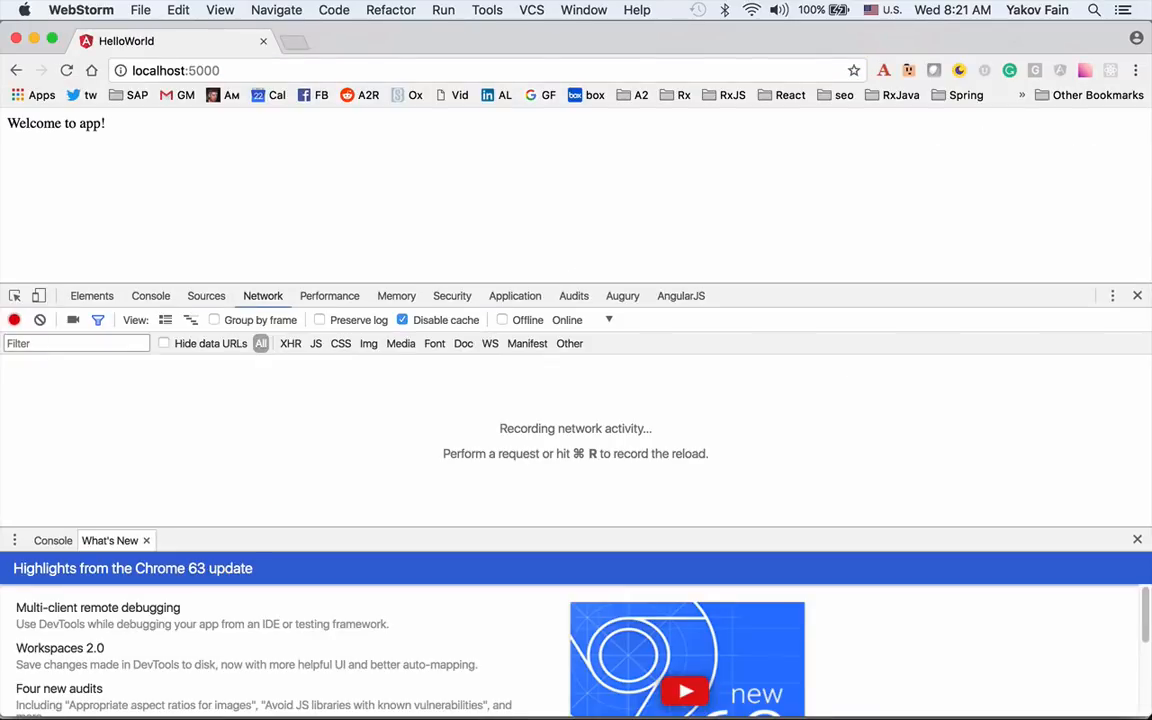
click(66, 70)
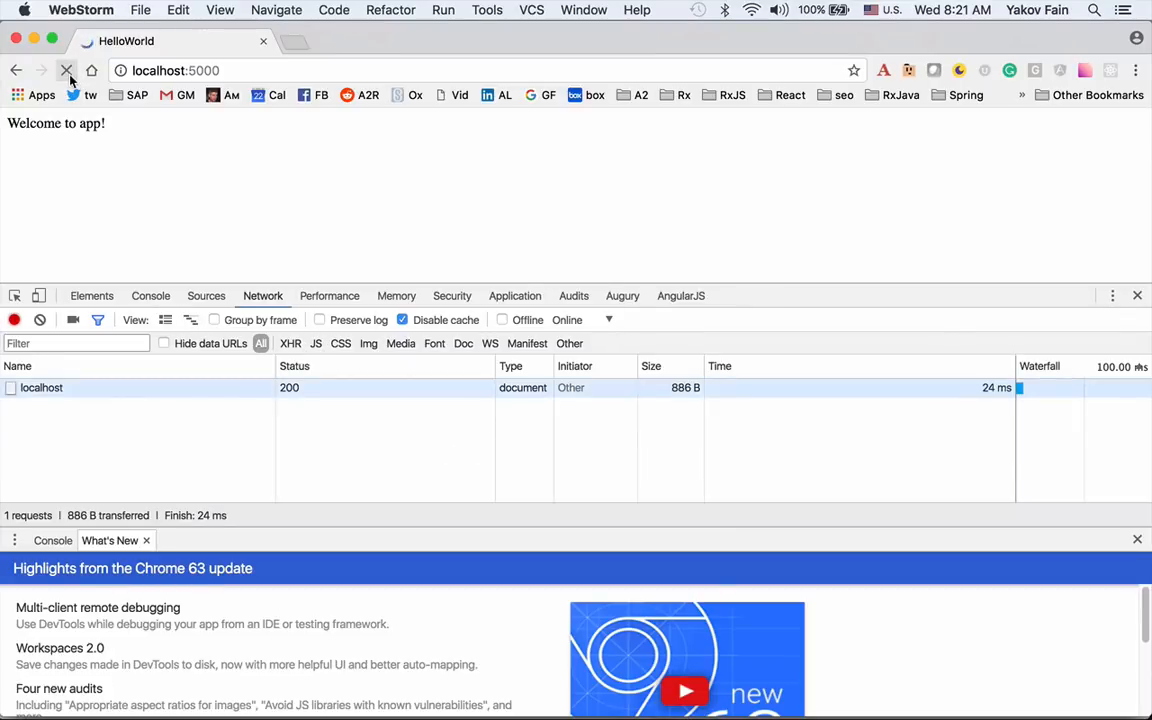
click(66, 70)
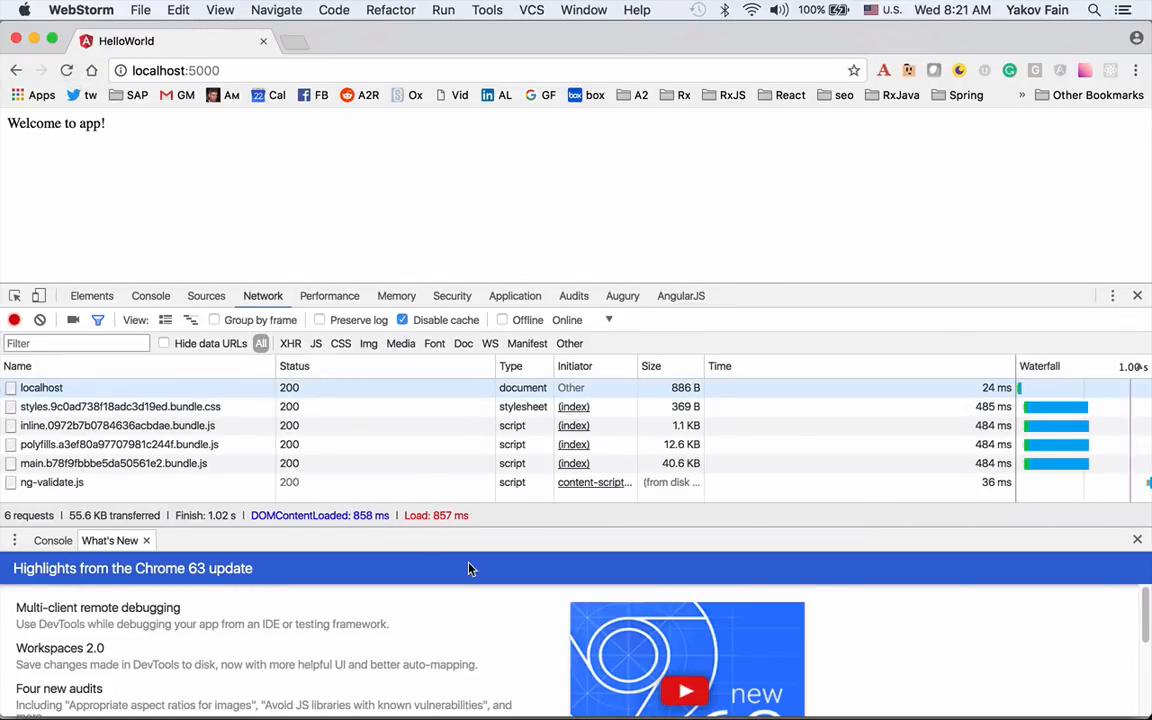
mouse_move(784, 204)
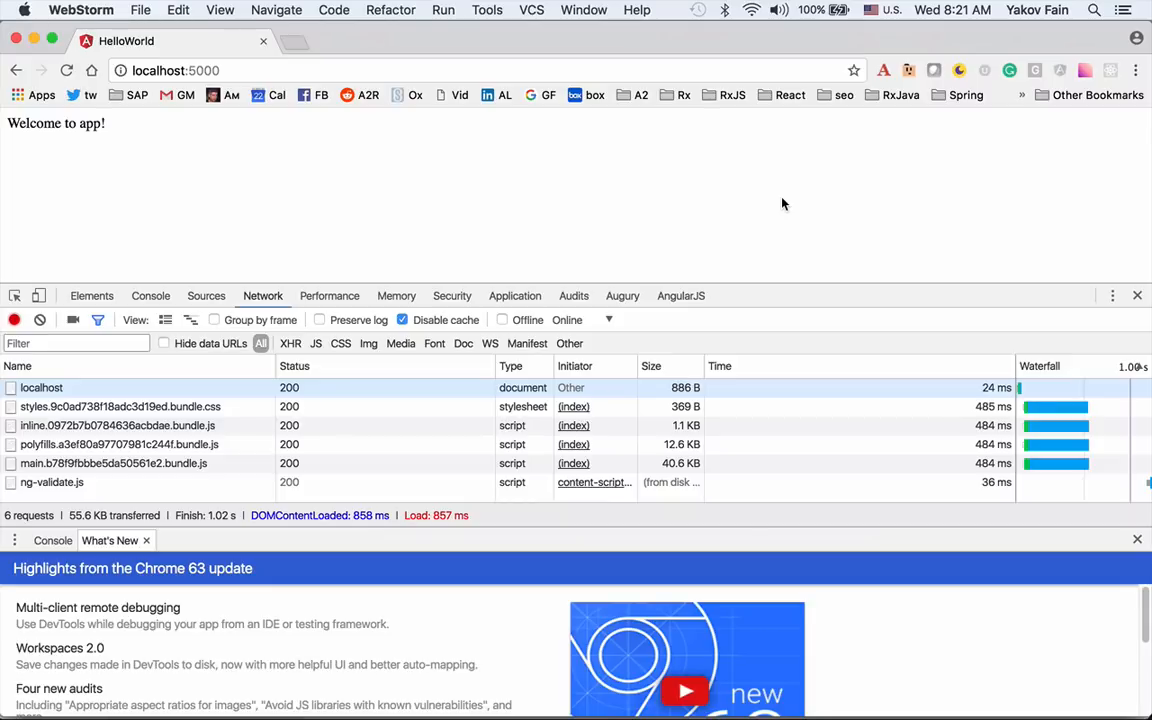
mouse_move(56, 150)
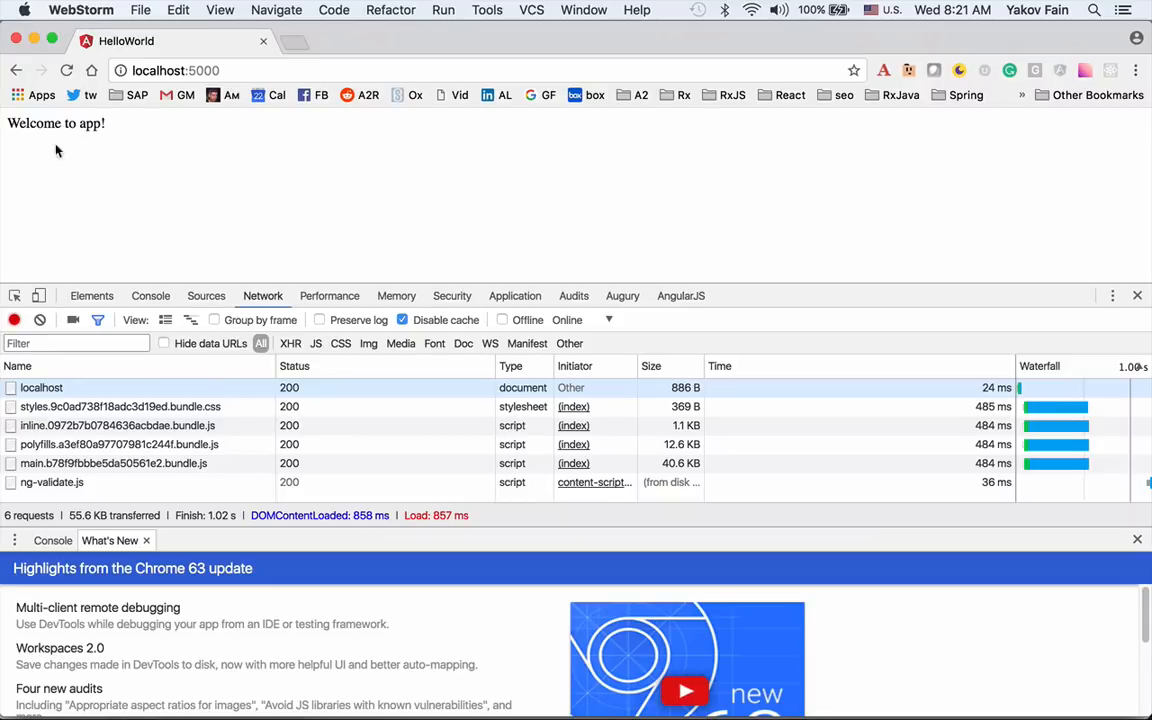
mouse_move(120, 138)
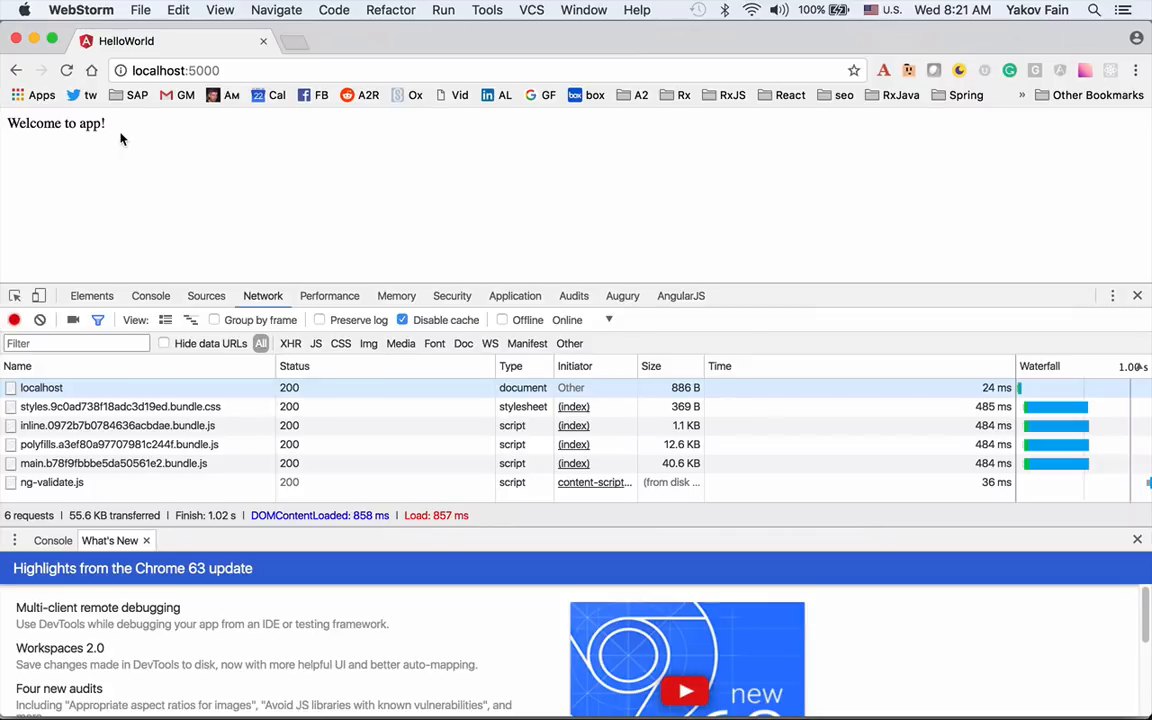